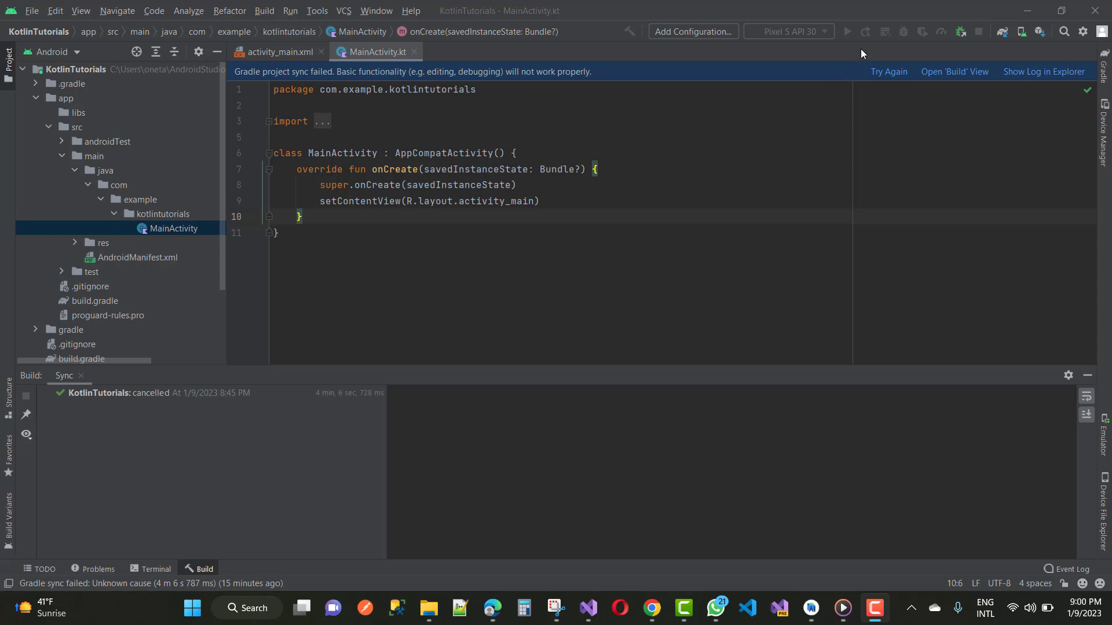
pyautogui.moveTo(837, 41)
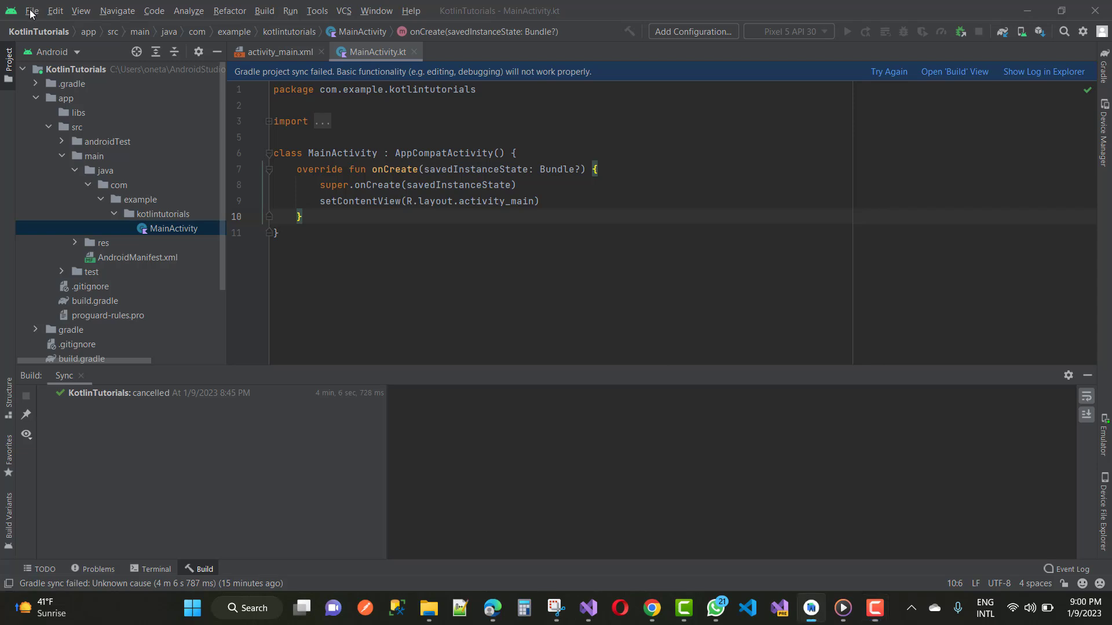
# Start a new Gradle sync of the KotlinTutorials project via Sync Project with Gradle Files
pyautogui.click(33, 11)
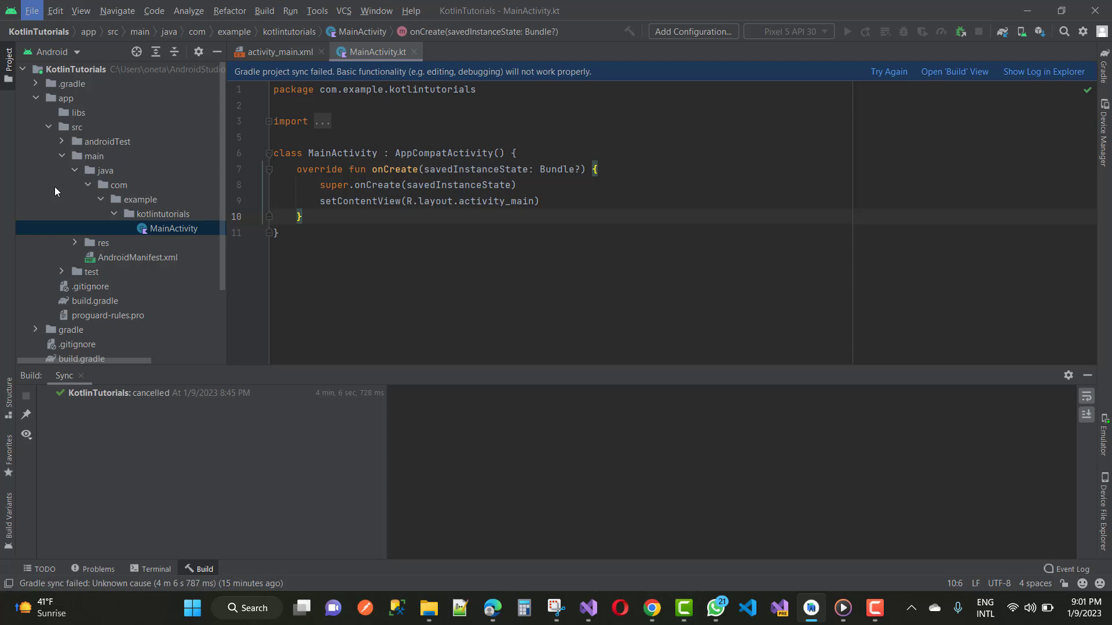
pyautogui.click(889, 72)
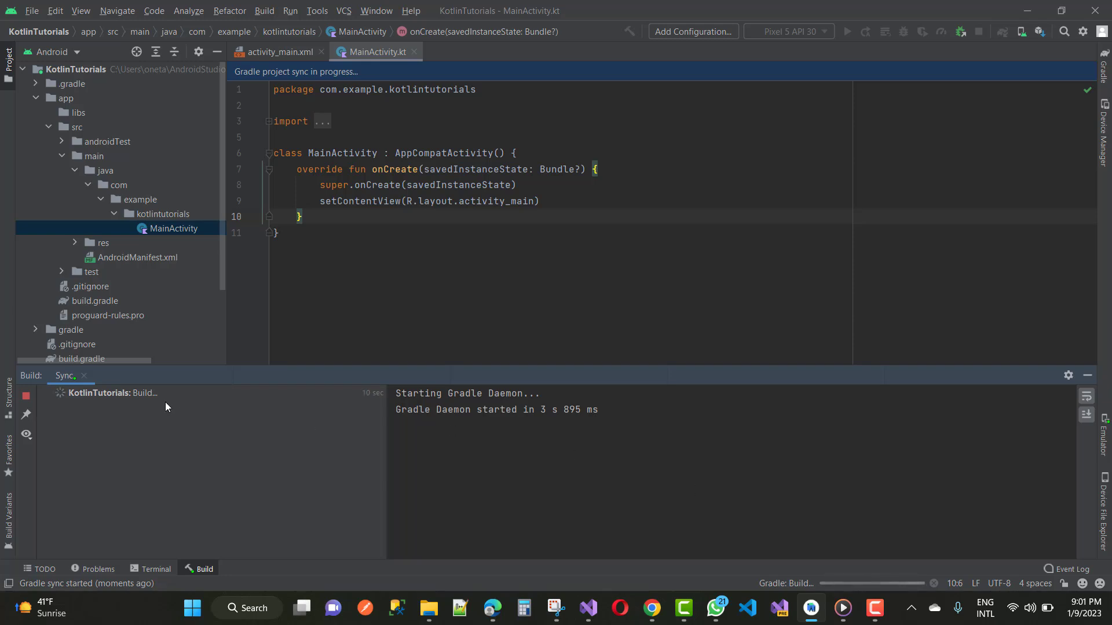
pyautogui.moveTo(157, 404)
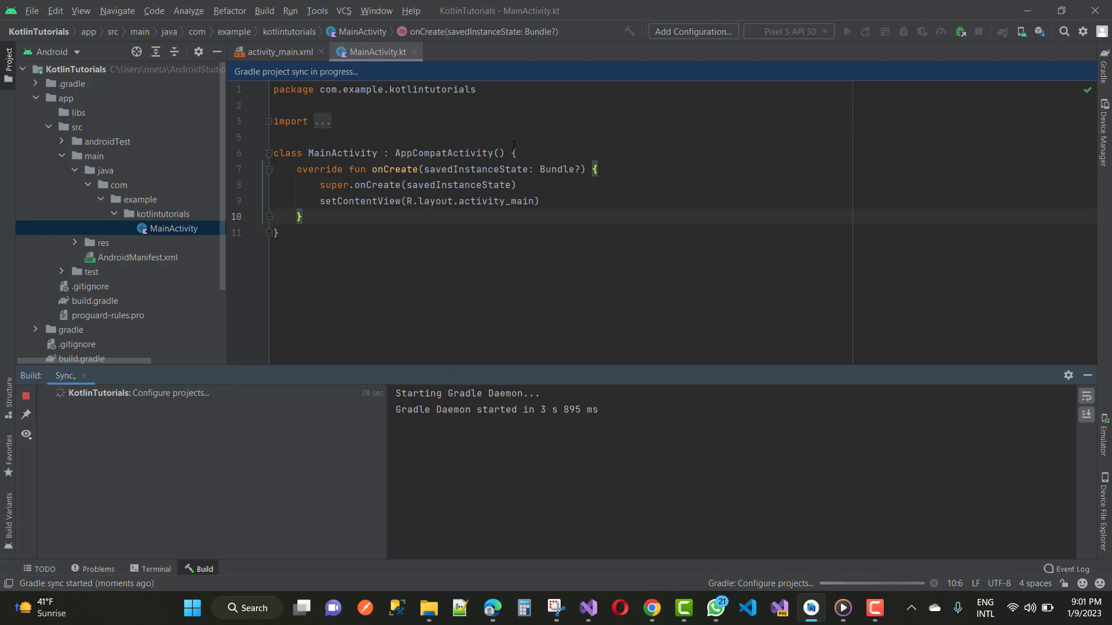
pyautogui.moveTo(224, 416)
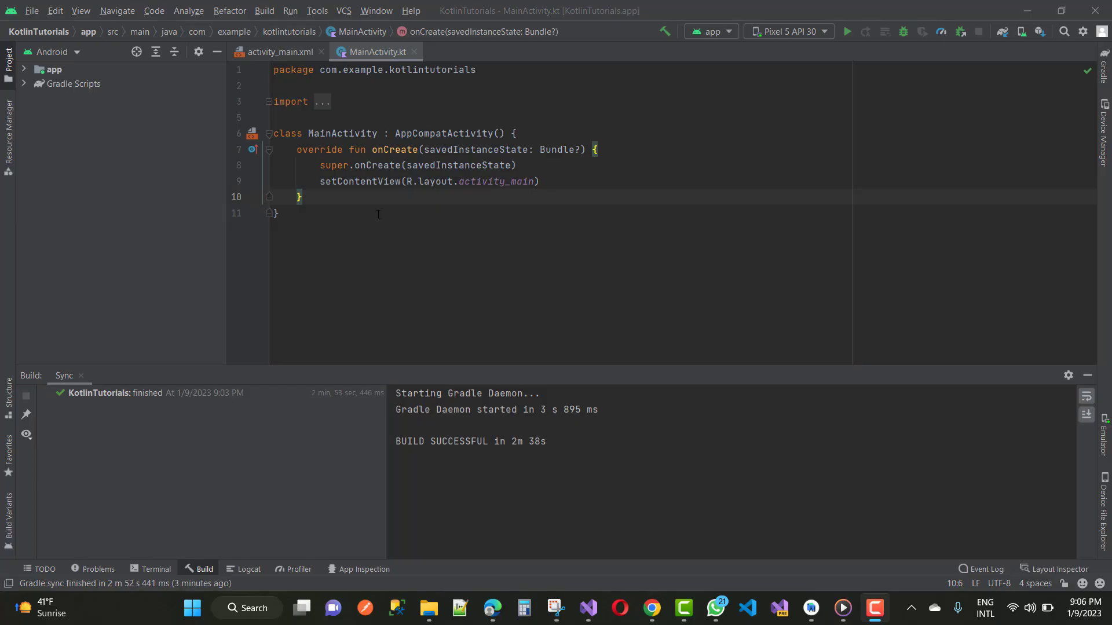
pyautogui.moveTo(126, 516)
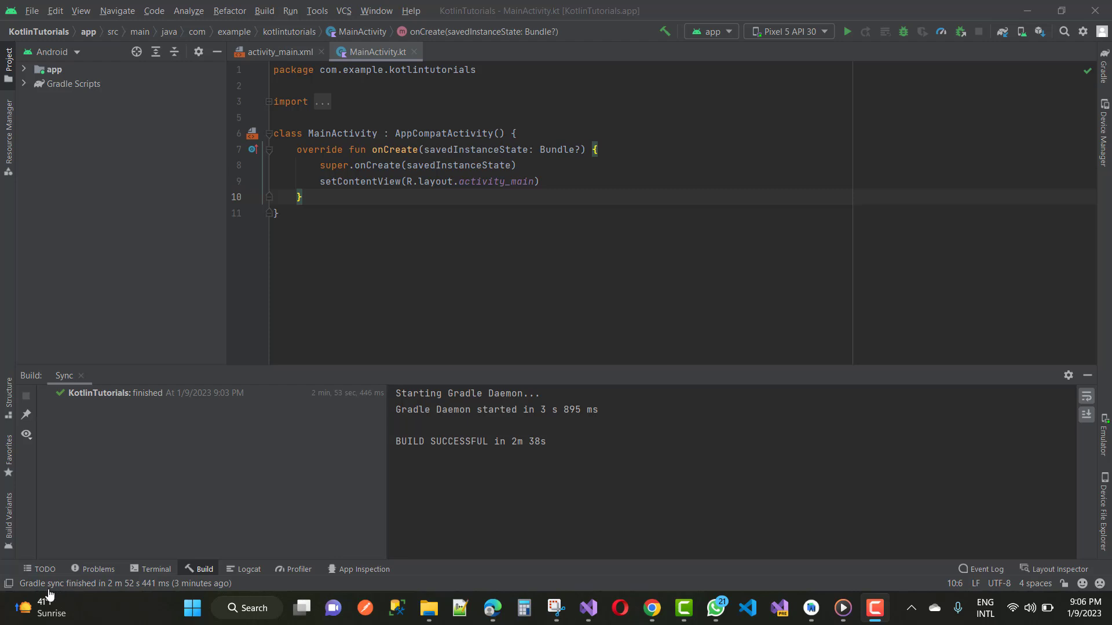
pyautogui.moveTo(146, 588)
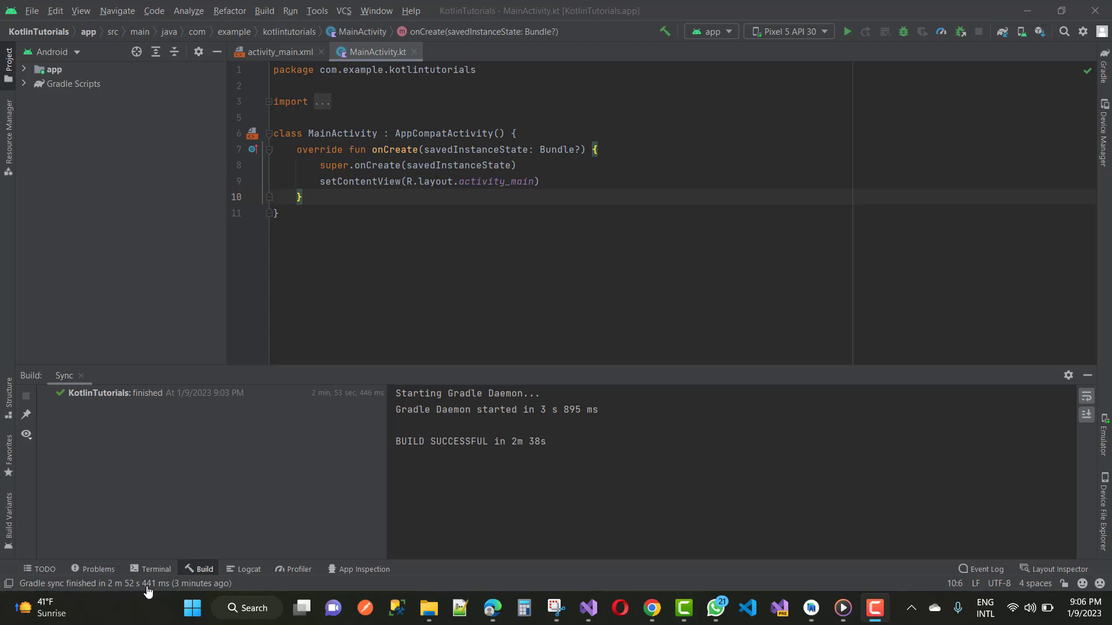
pyautogui.moveTo(801, 593)
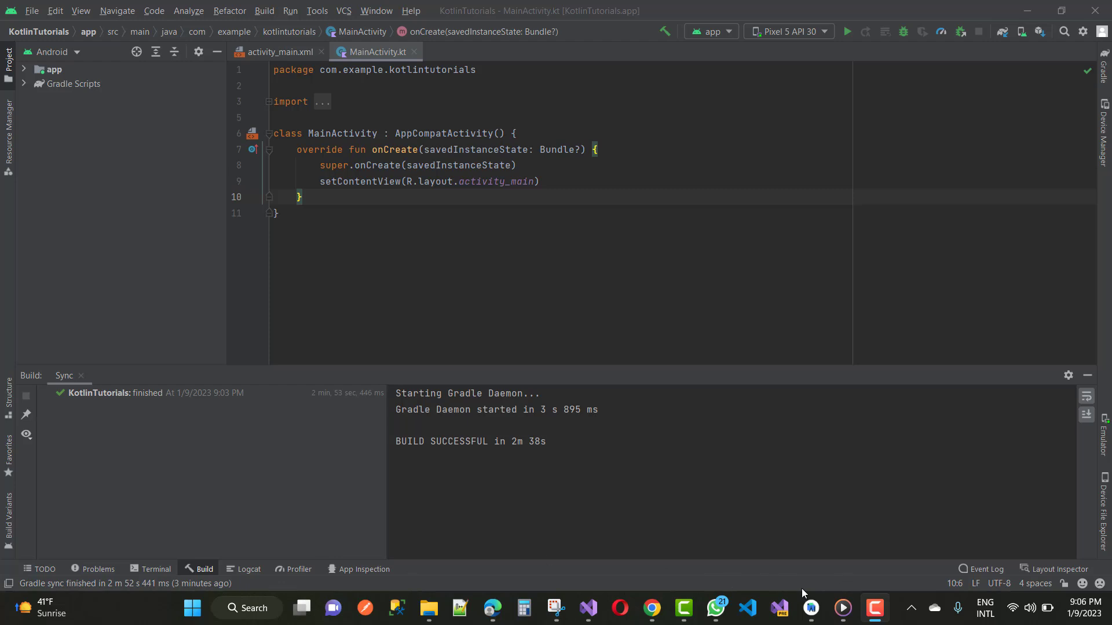
pyautogui.moveTo(251, 402)
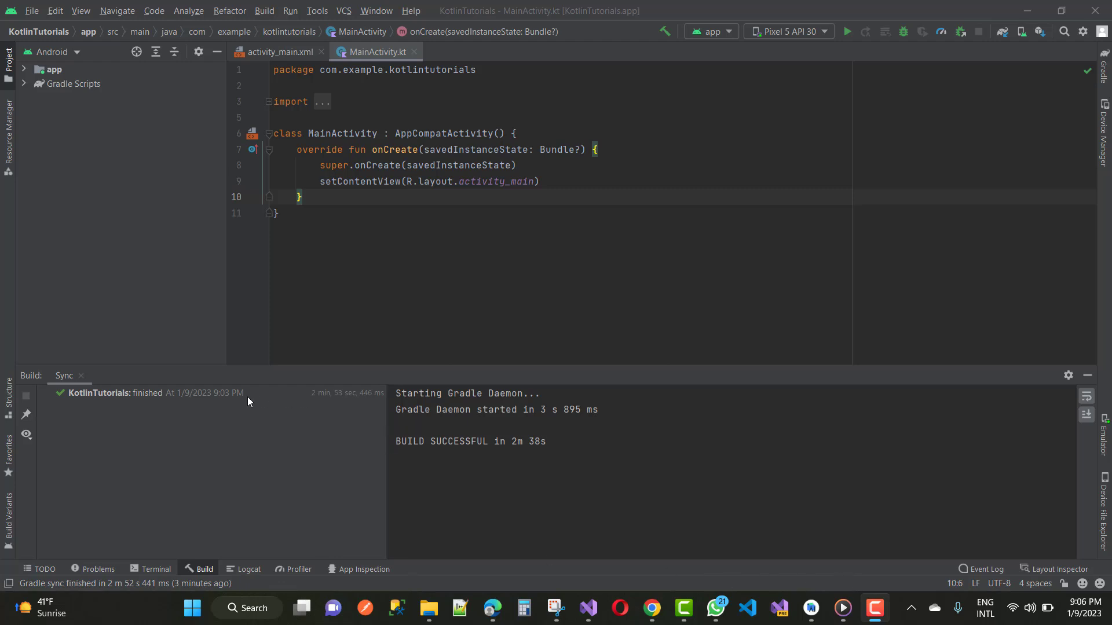
pyautogui.moveTo(70, 376)
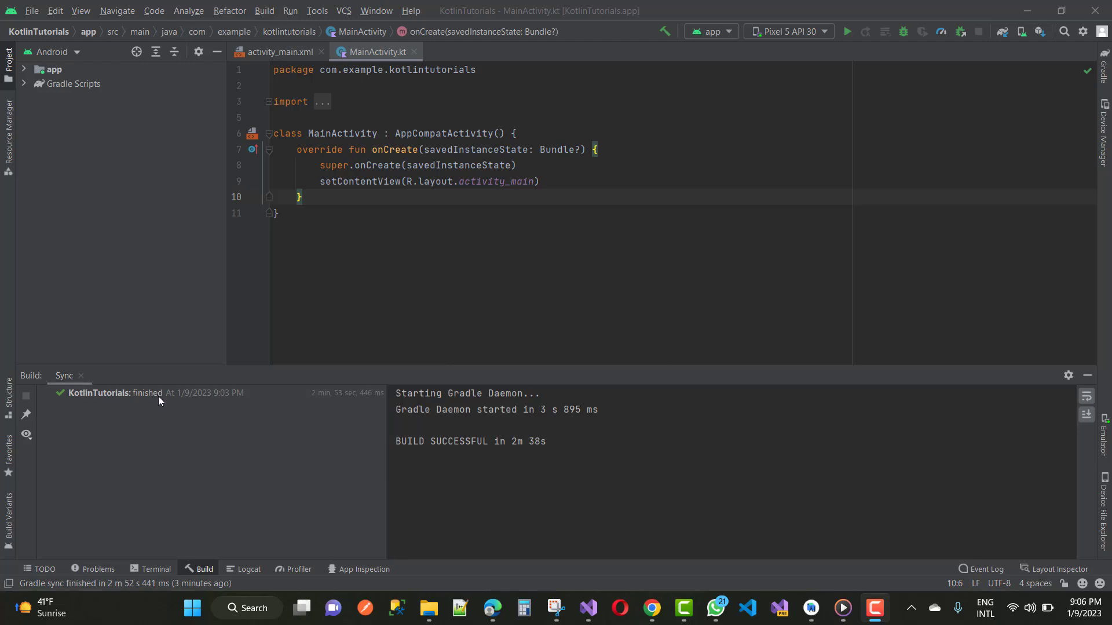
pyautogui.moveTo(396, 400)
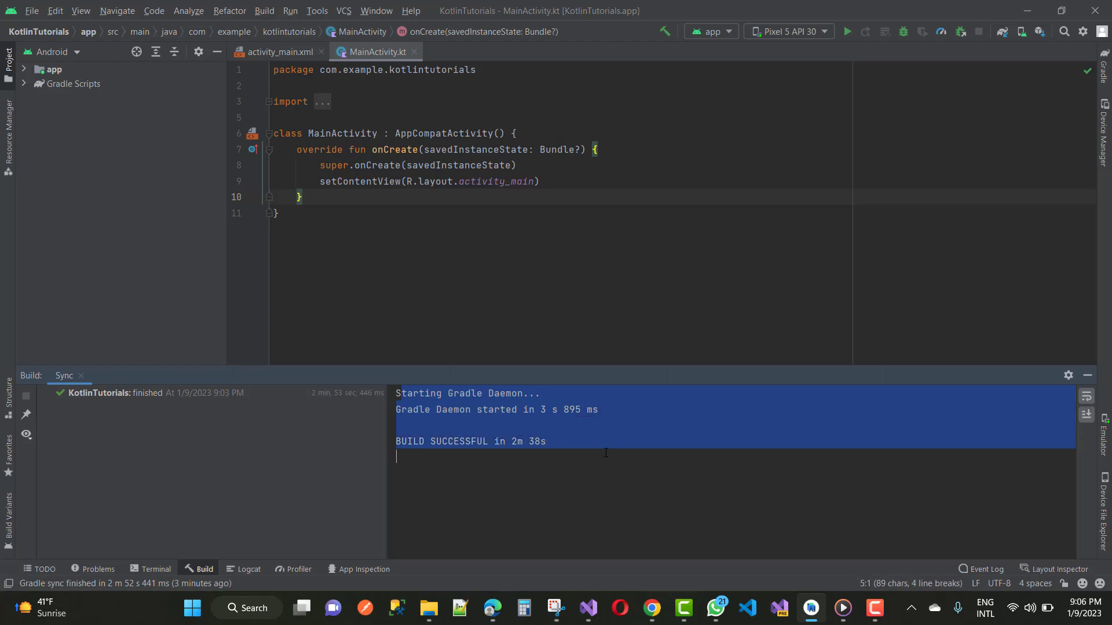
pyautogui.moveTo(631, 341)
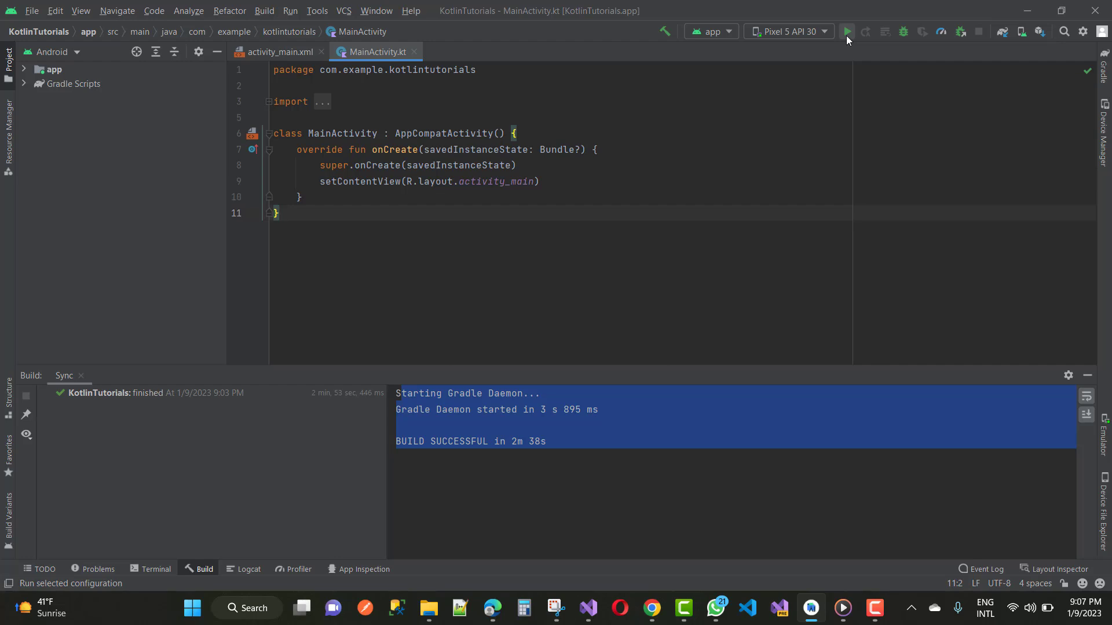
# Run 'app' to build KotlinTutorials (assembleDebug) for the Pixel 5 API 30 device
pyautogui.click(850, 31)
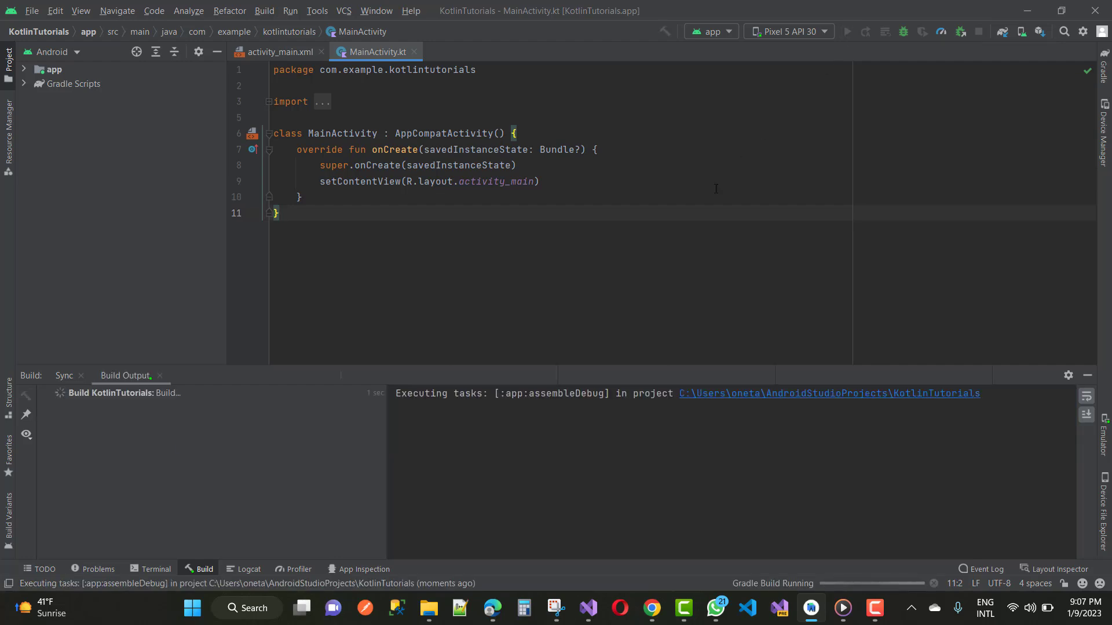